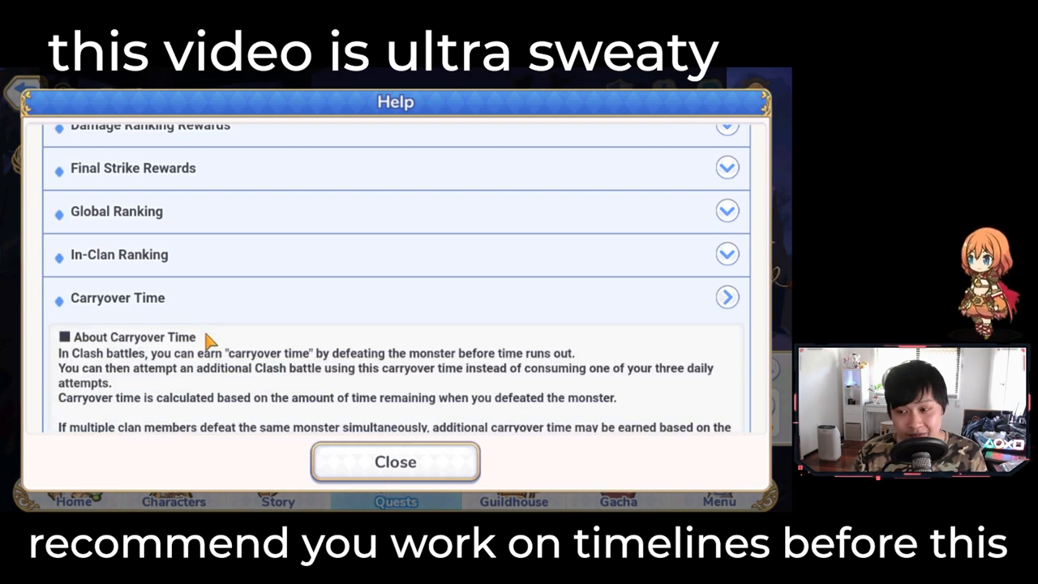
pyautogui.moveTo(170, 364)
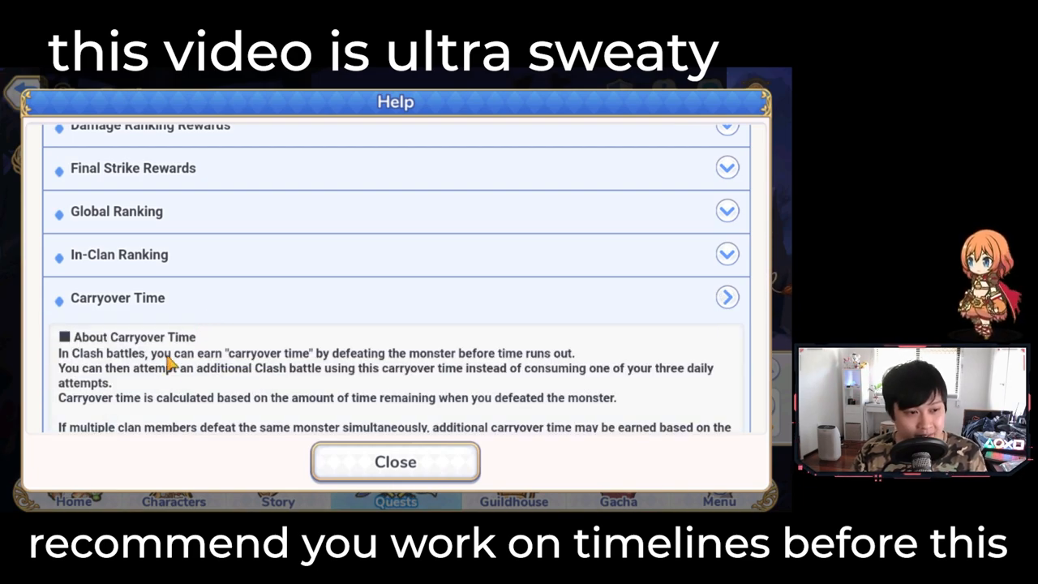
# - Scroll the clan battle help past Carryover Time to the Simultaneous Attempts overkill rules
pyautogui.scroll(-3)
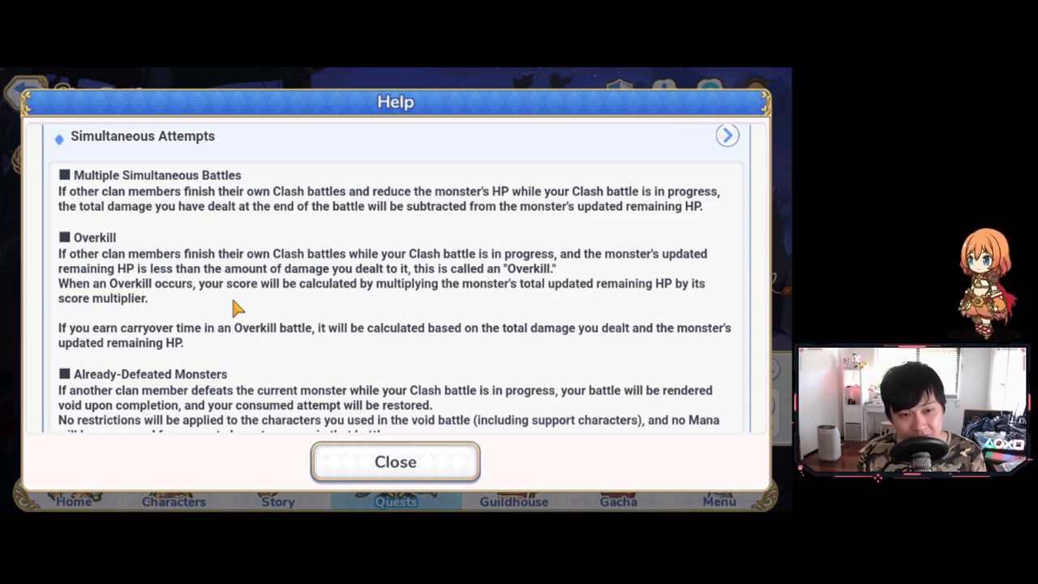
pyautogui.moveTo(256, 296)
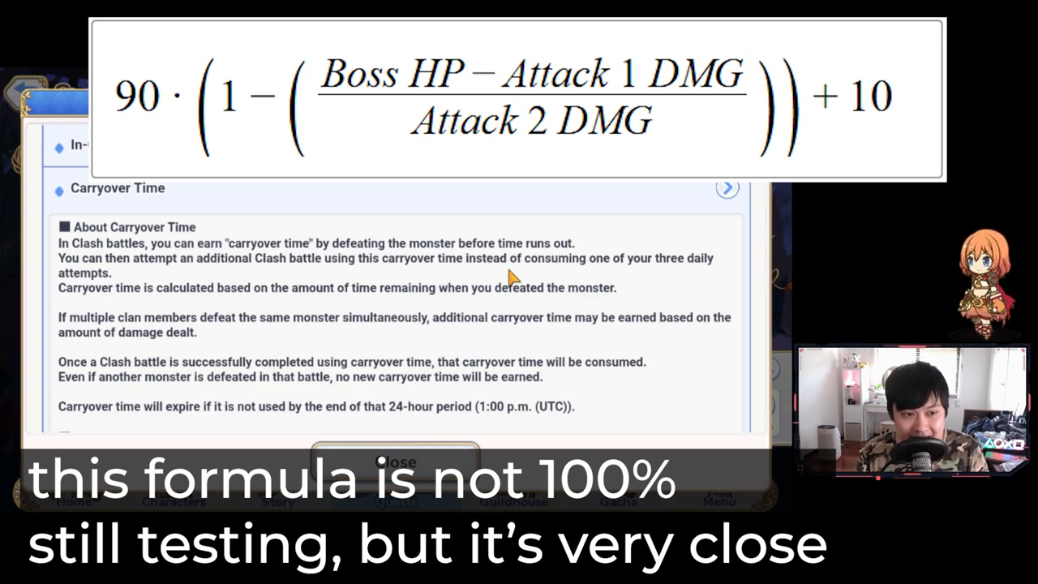
pyautogui.moveTo(94, 336)
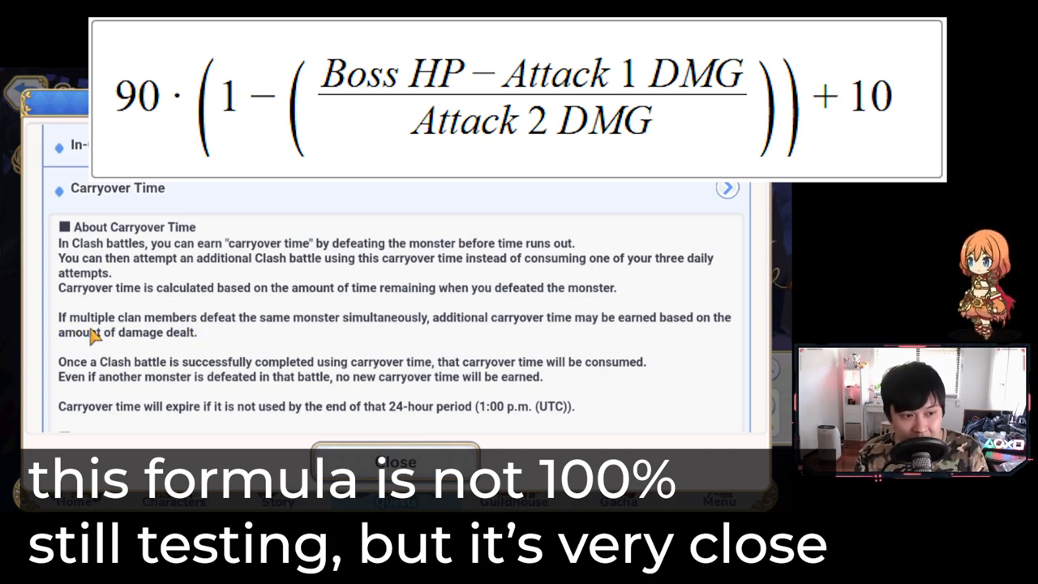
pyautogui.moveTo(345, 337)
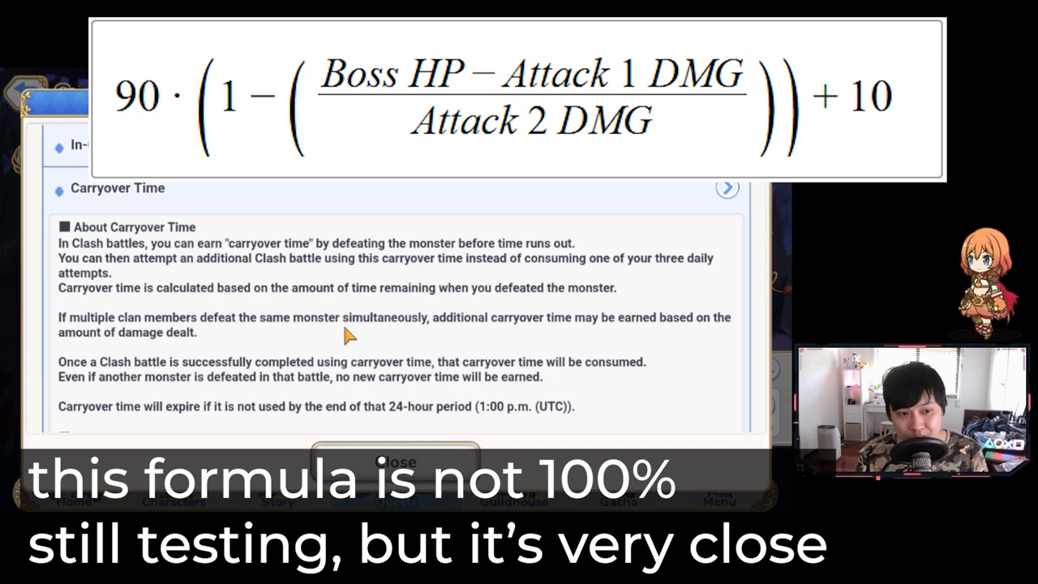
pyautogui.moveTo(632, 336)
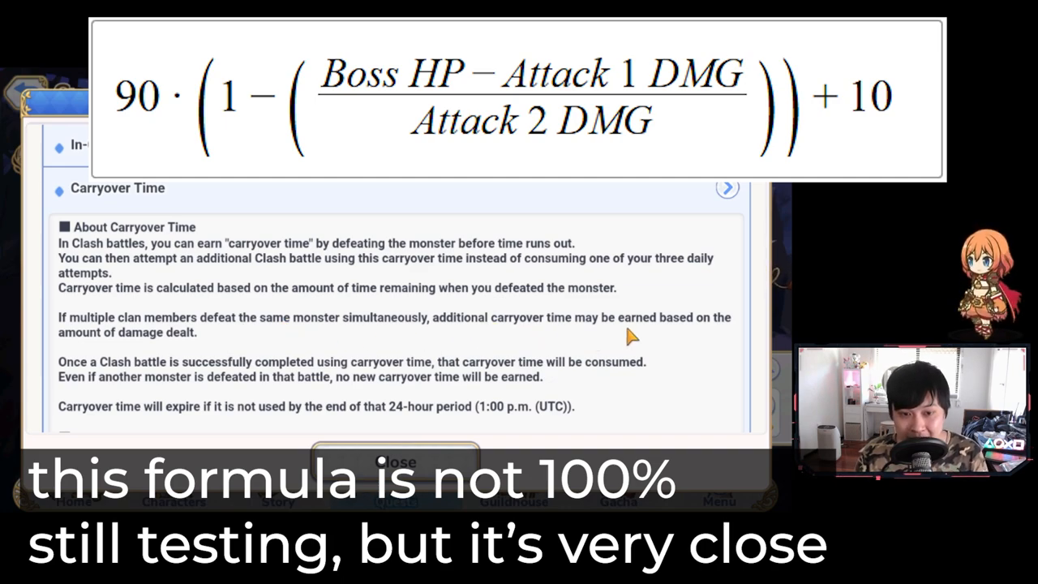
pyautogui.moveTo(203, 344)
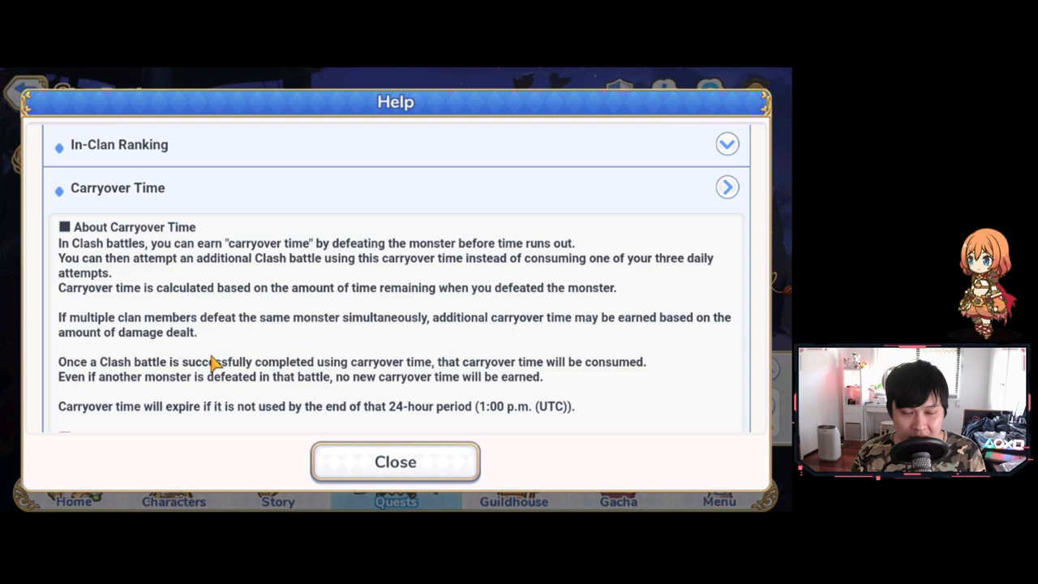
# - Scroll the help down to show the Overkill and Already-Defeated Monsters explanations
pyautogui.scroll(-3)
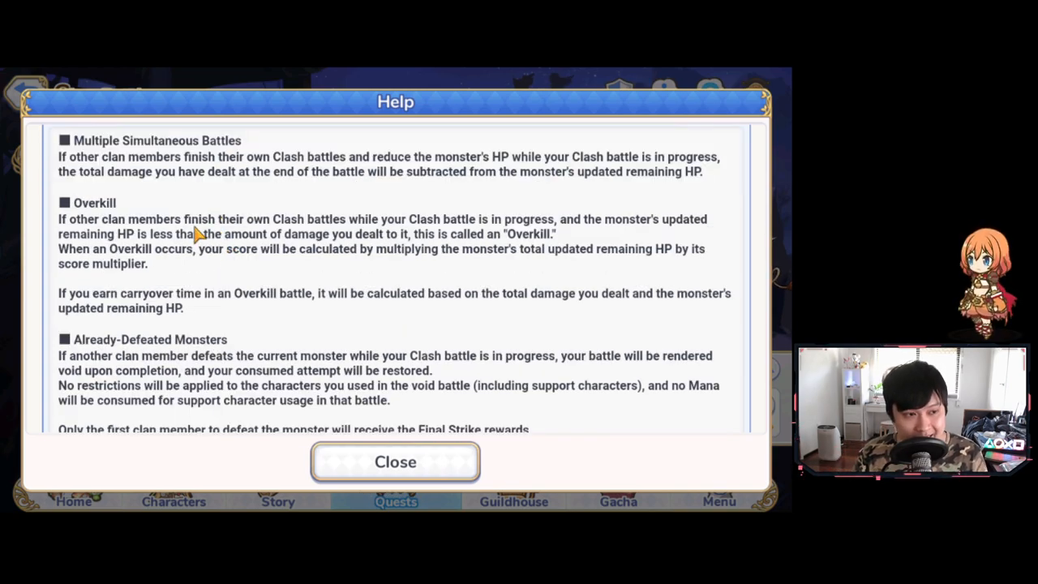
pyautogui.moveTo(154, 272)
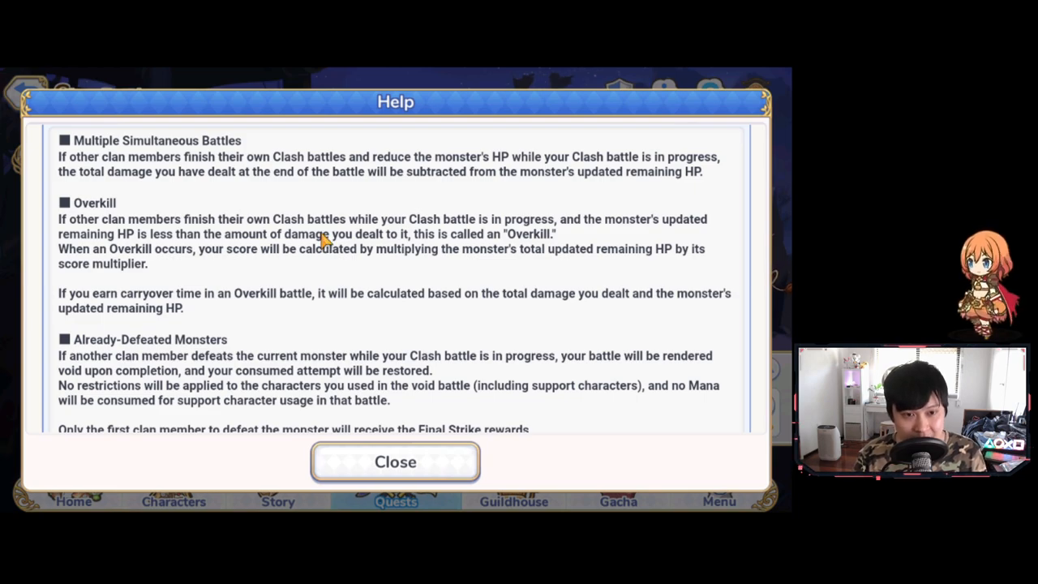
pyautogui.moveTo(665, 239)
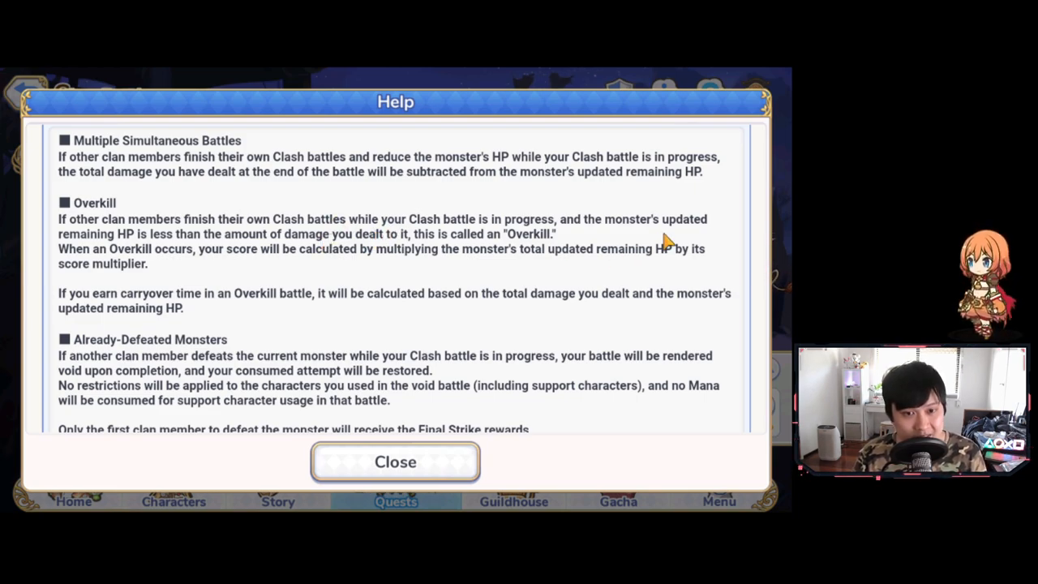
pyautogui.moveTo(398, 253)
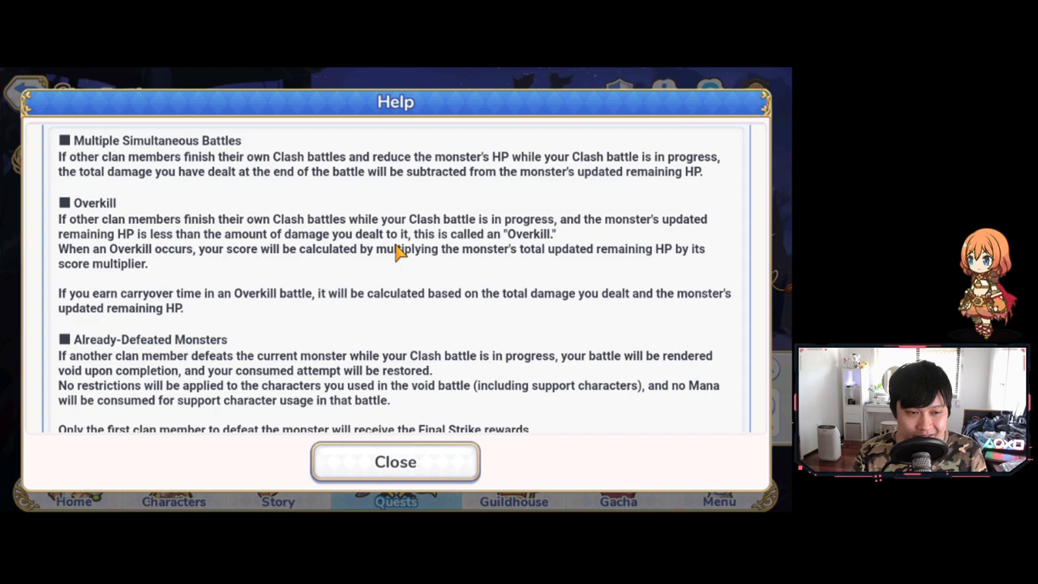
pyautogui.moveTo(215, 292)
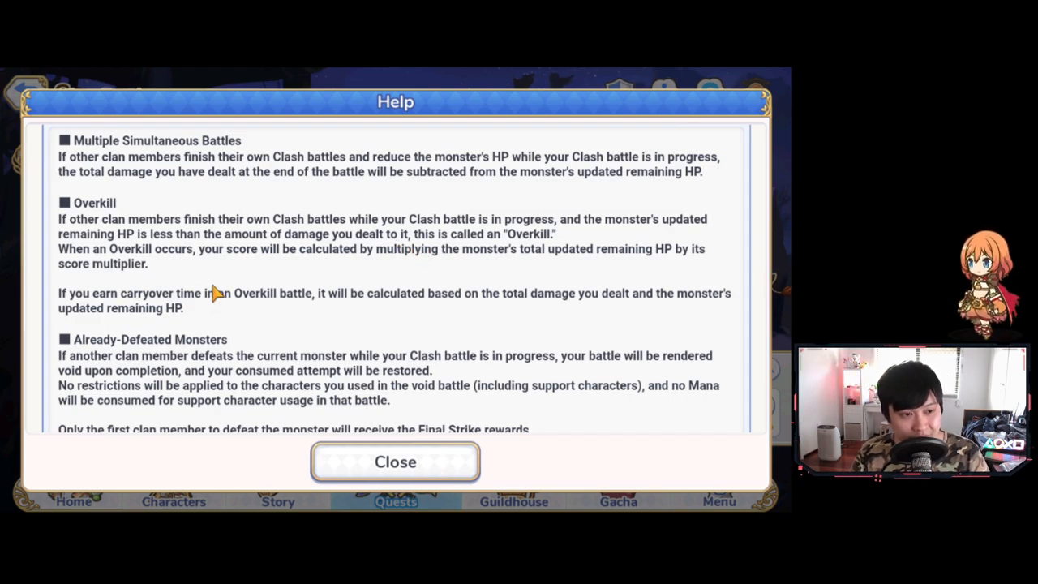
pyautogui.moveTo(562, 308)
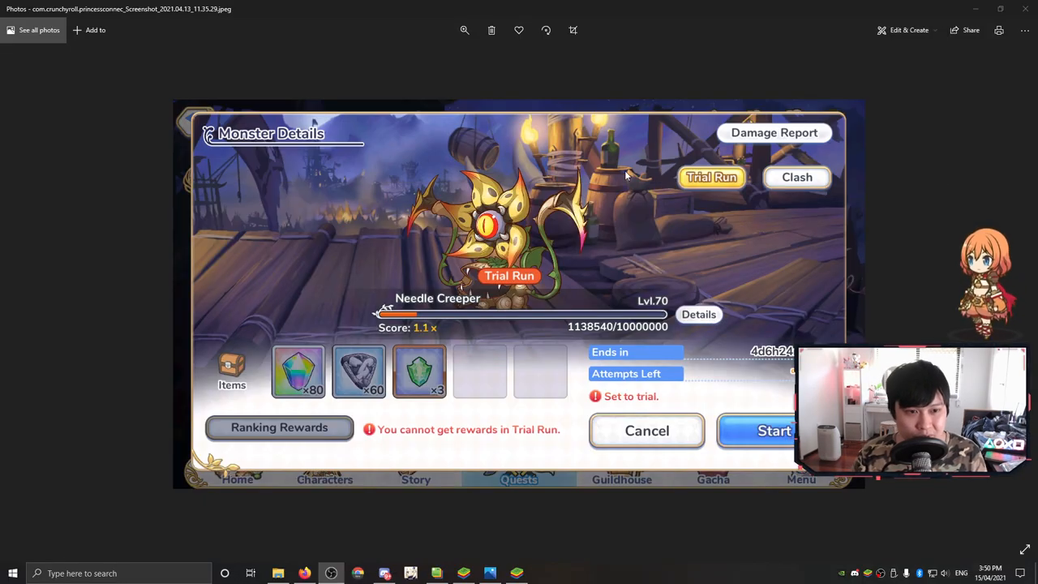
pyautogui.moveTo(545, 254)
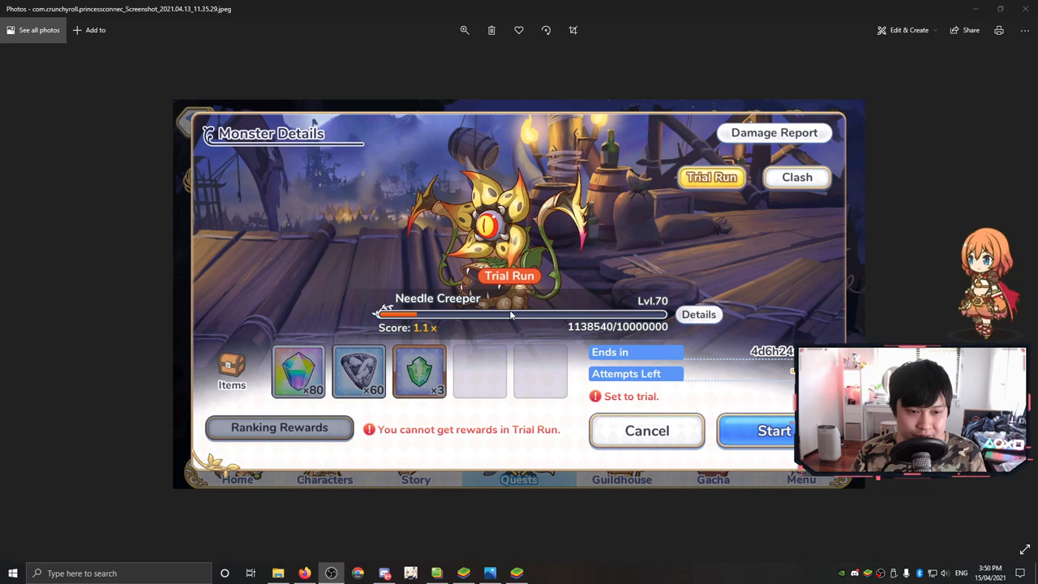
pyautogui.moveTo(518, 341)
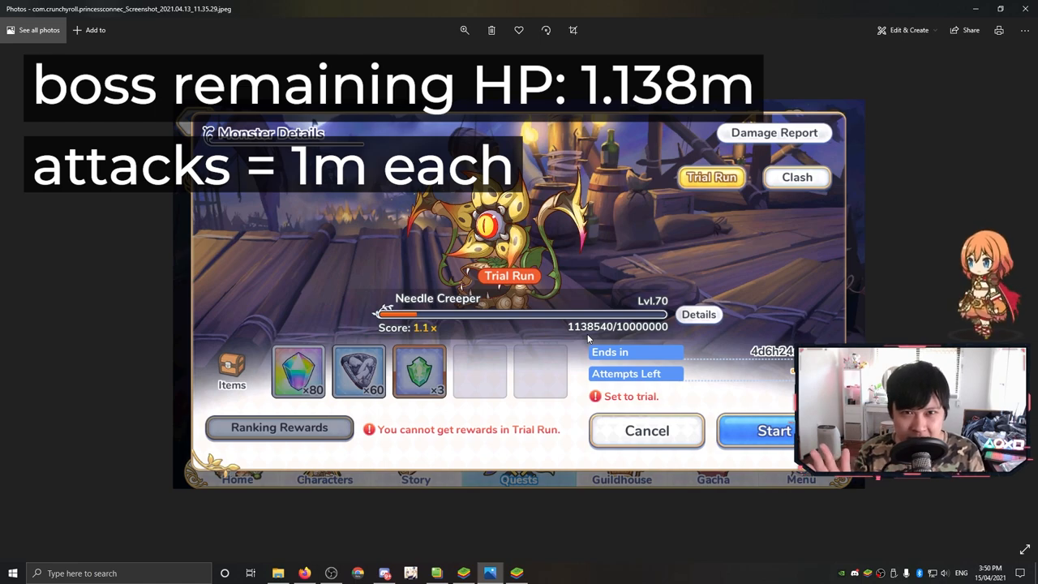
pyautogui.moveTo(445, 314)
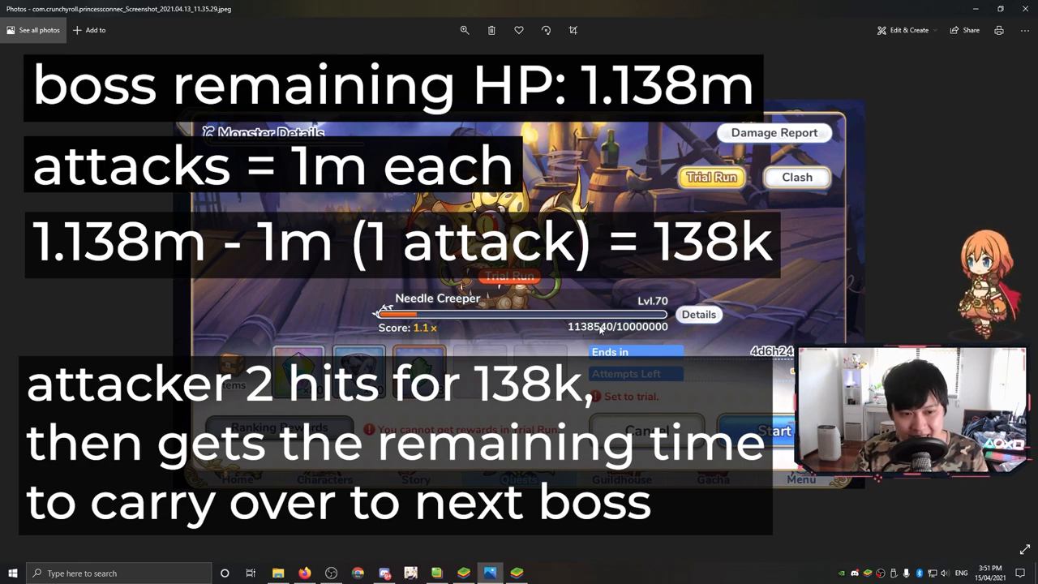
pyautogui.moveTo(588, 334)
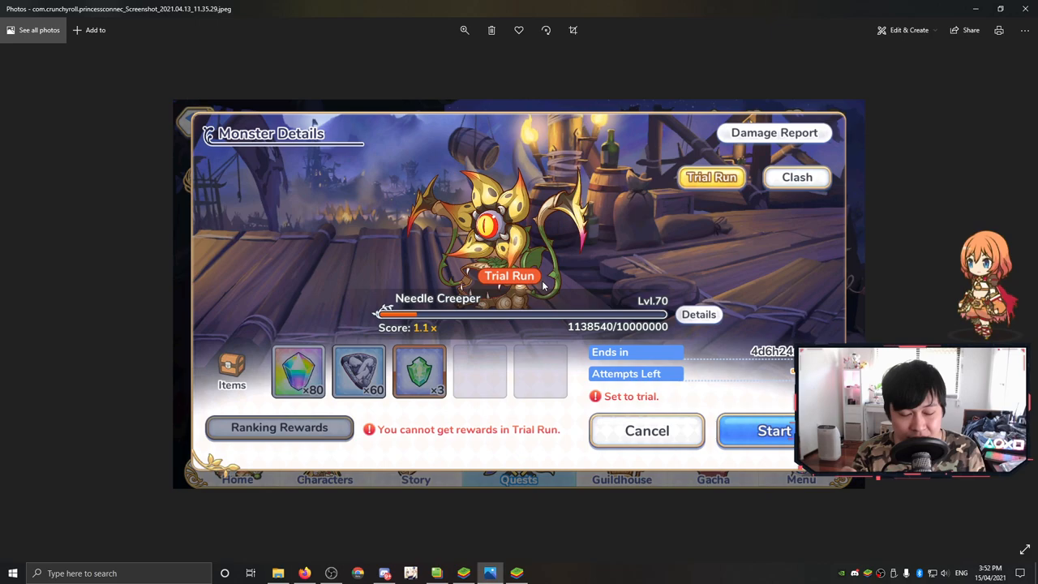
pyautogui.moveTo(523, 302)
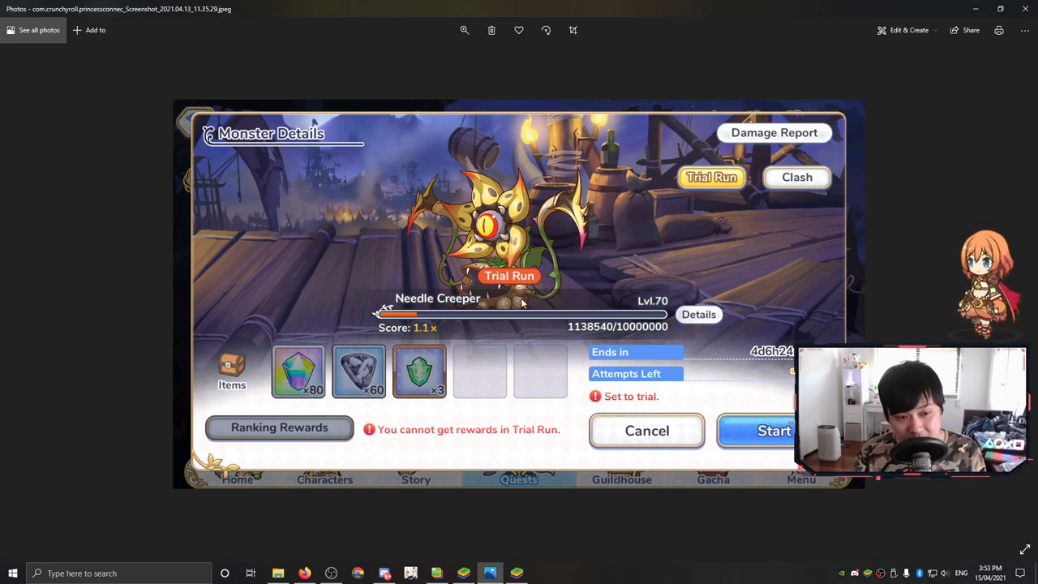
pyautogui.moveTo(581, 341)
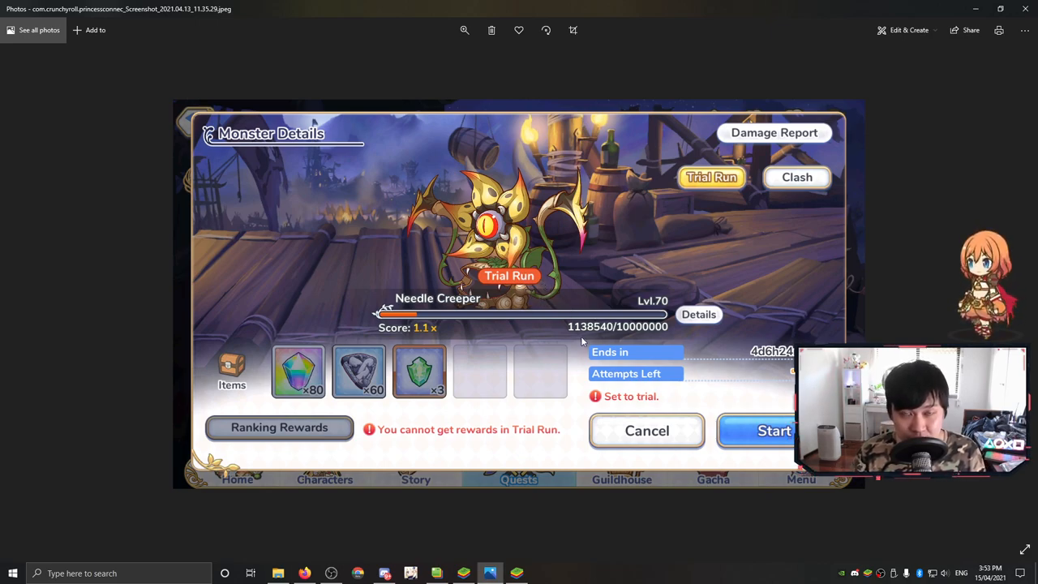
pyautogui.moveTo(504, 379)
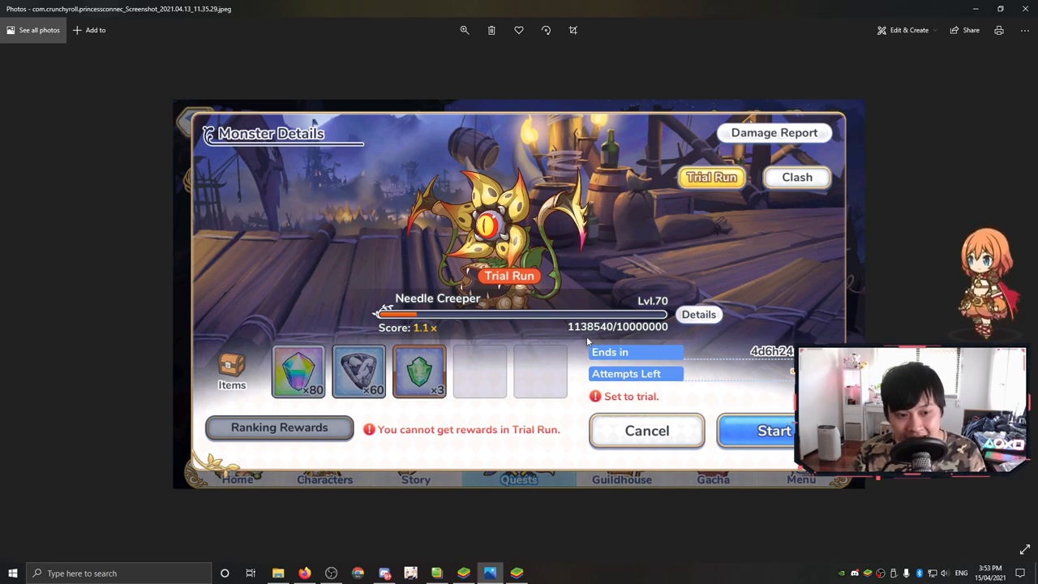
pyautogui.moveTo(592, 333)
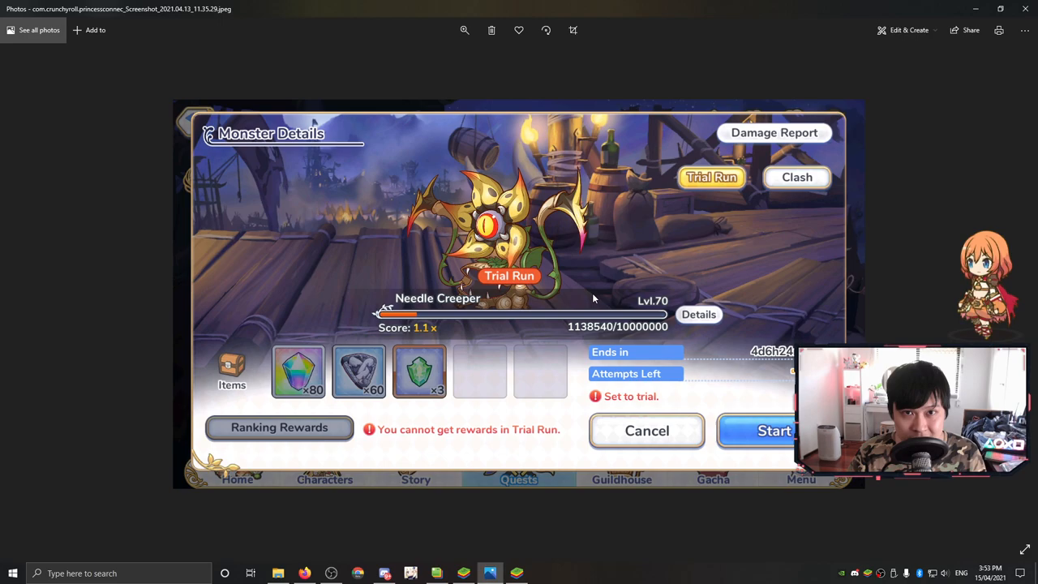
pyautogui.moveTo(577, 322)
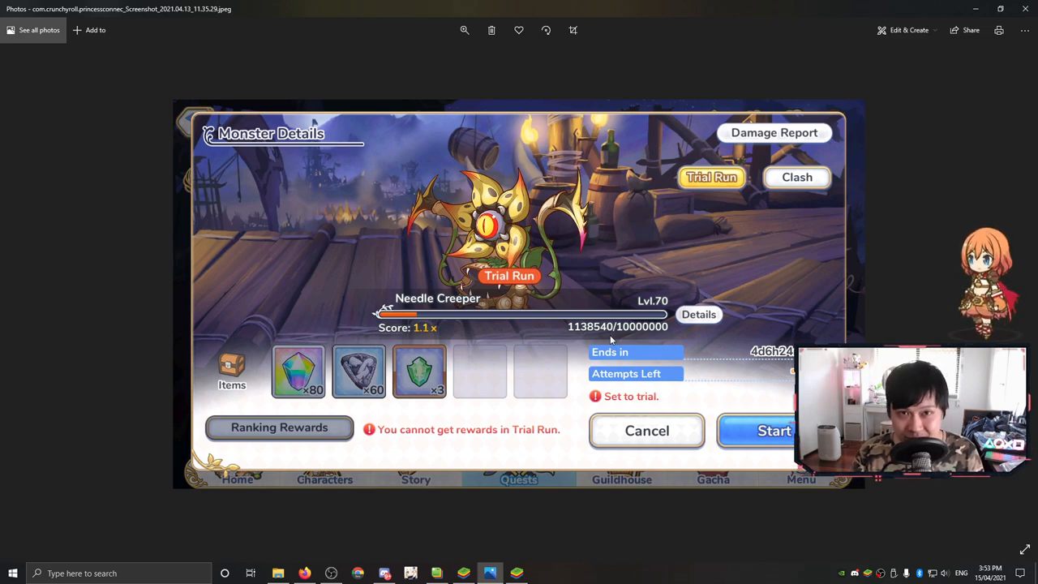
pyautogui.moveTo(600, 336)
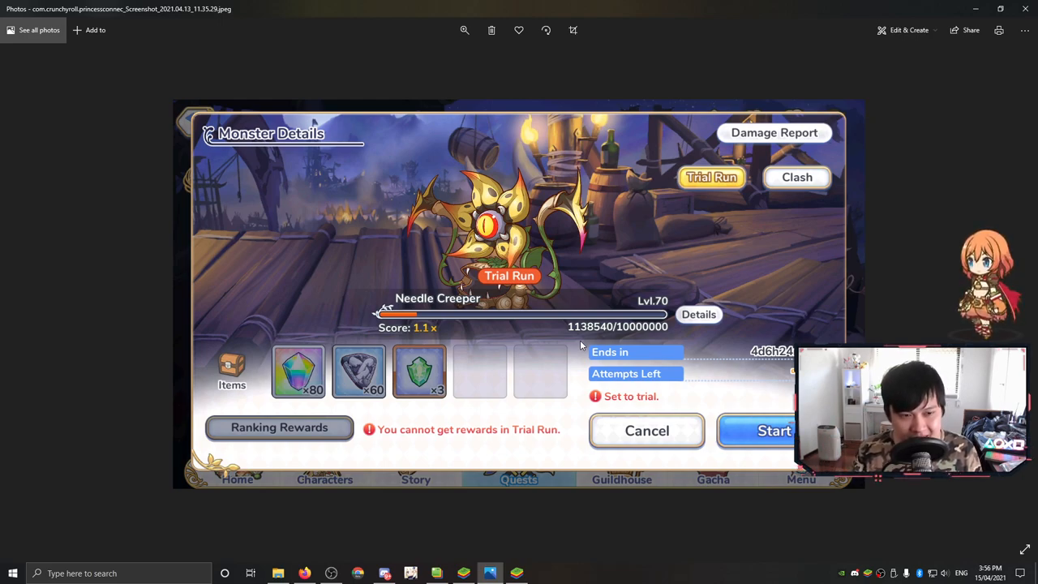
pyautogui.moveTo(532, 366)
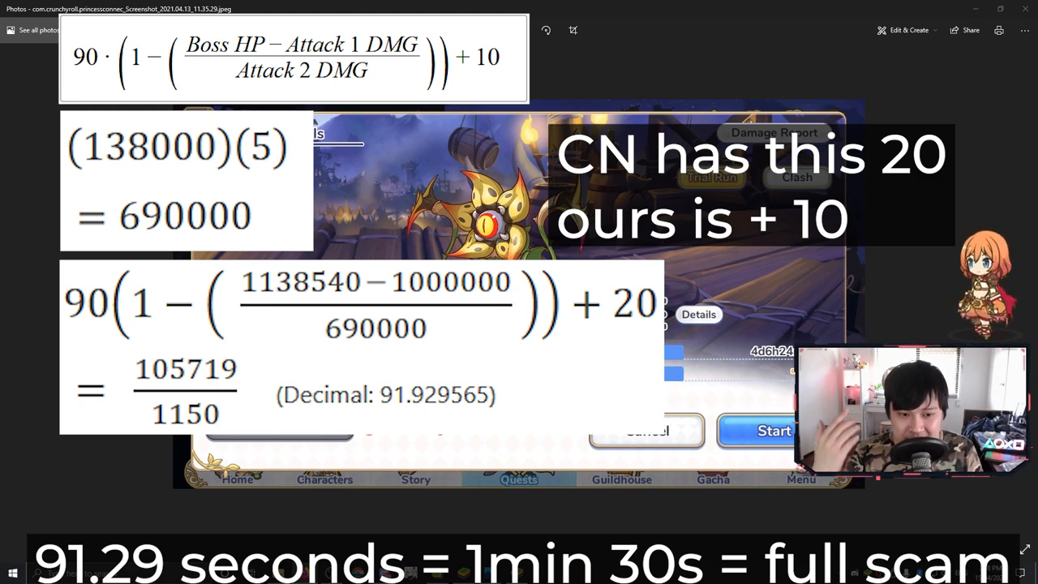
pyautogui.moveTo(693, 258)
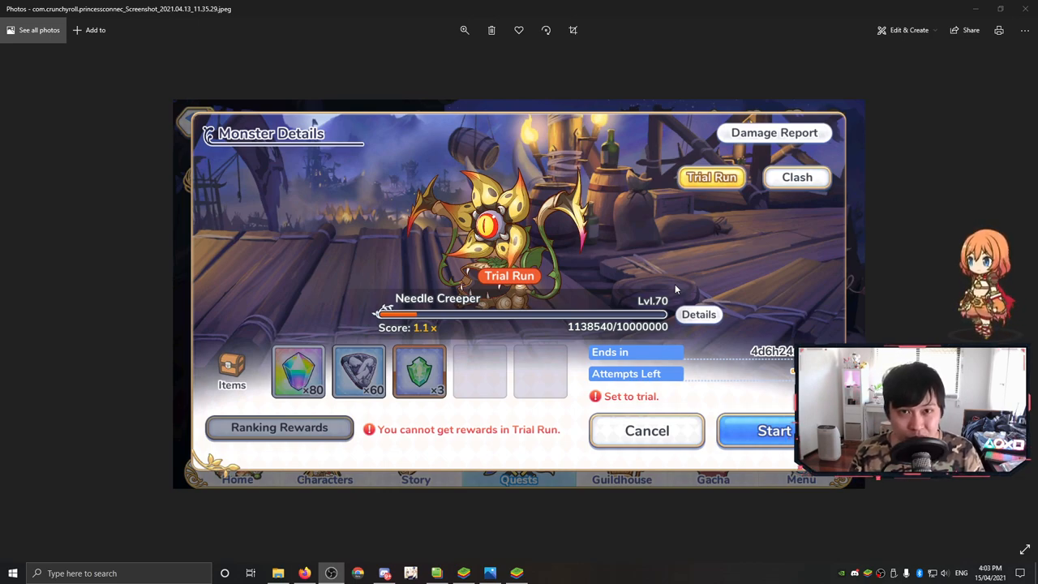
pyautogui.moveTo(797, 233)
pyautogui.write('boss hp: 500k')
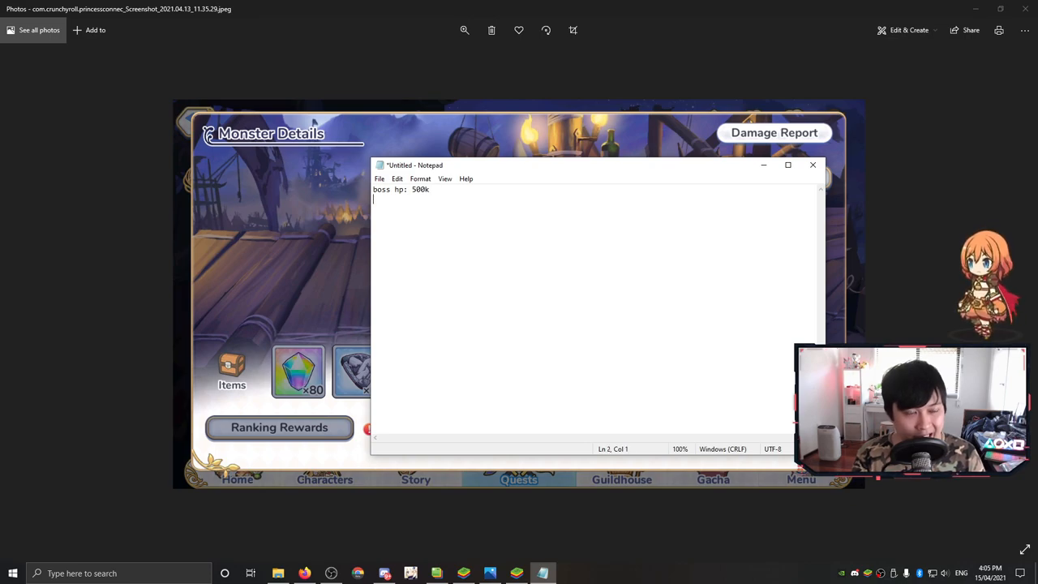
# - Type the example lines: attack 1, remainder, attack 2 450k, ratio 450/6, and boss 500
pyautogui.write('attack 1: 450')
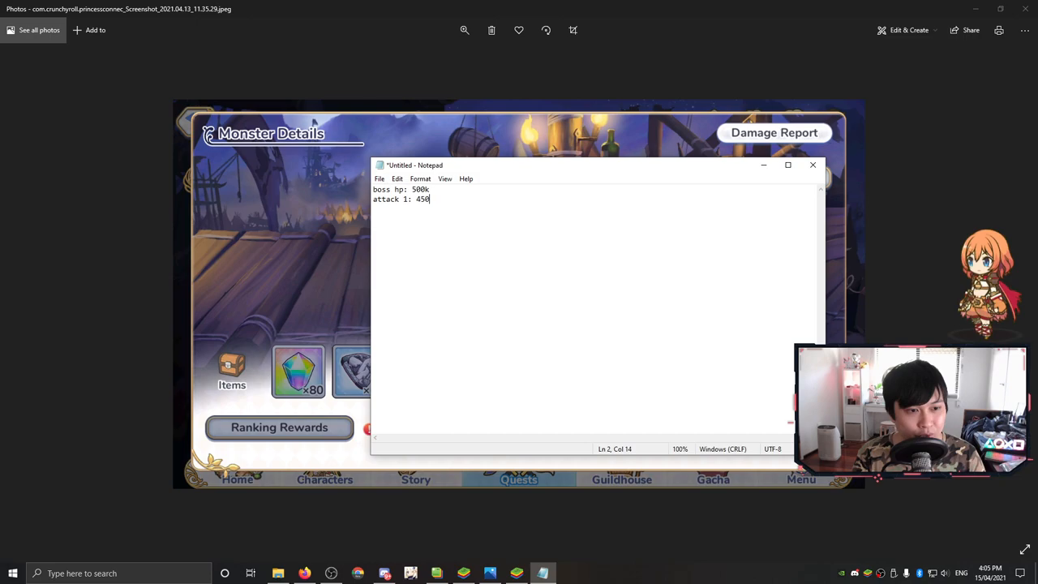
pyautogui.write('remainder: 50k')
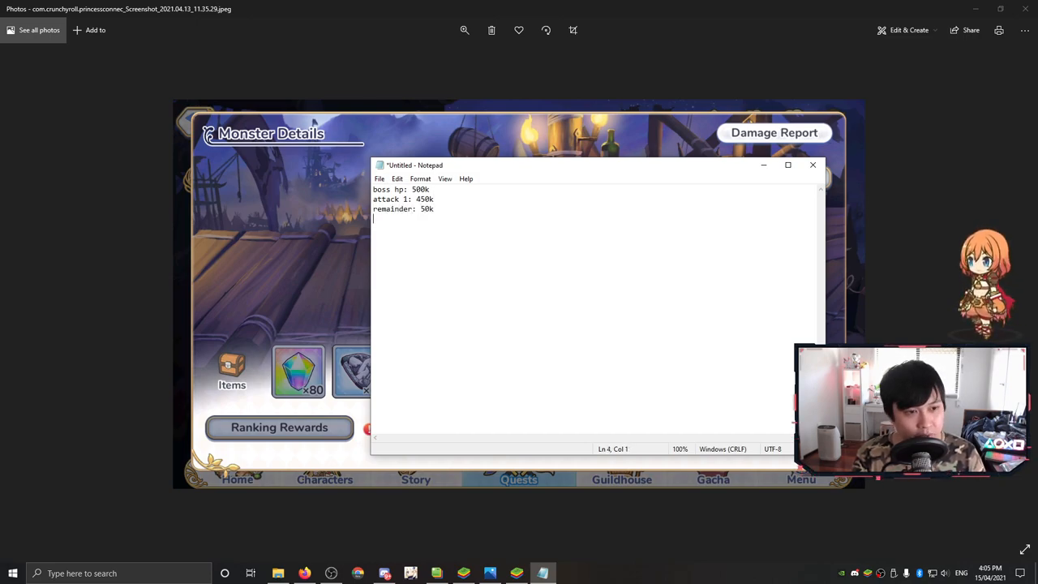
pyautogui.write('attack 2:')
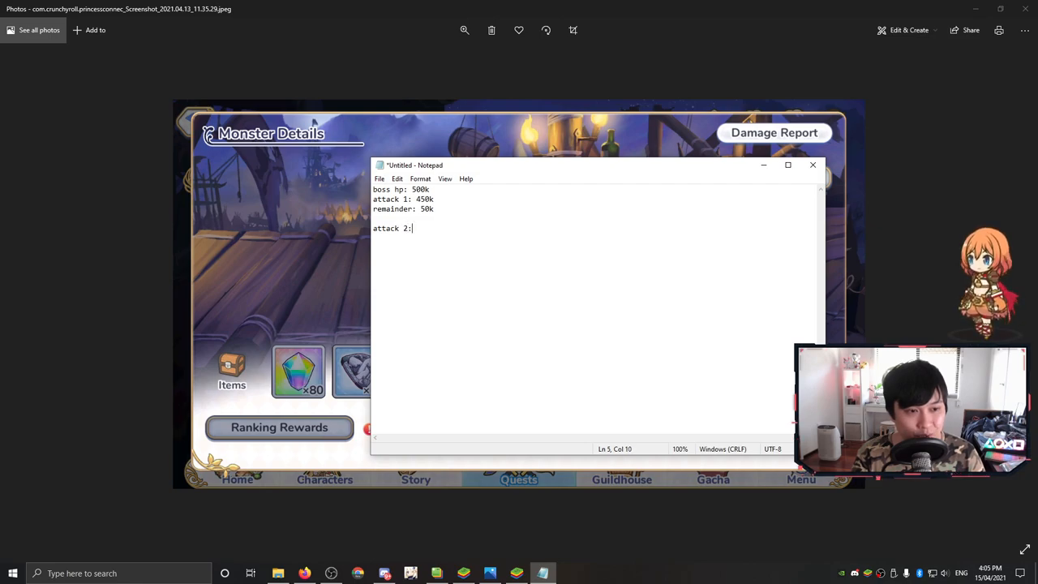
pyautogui.write('450k')
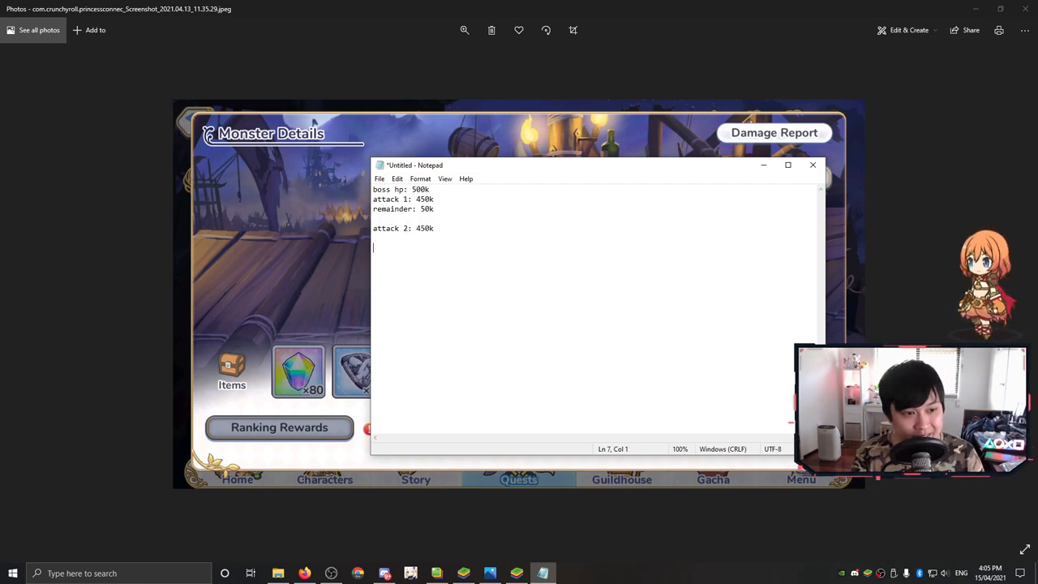
pyautogui.write('attack 2/remainder =')
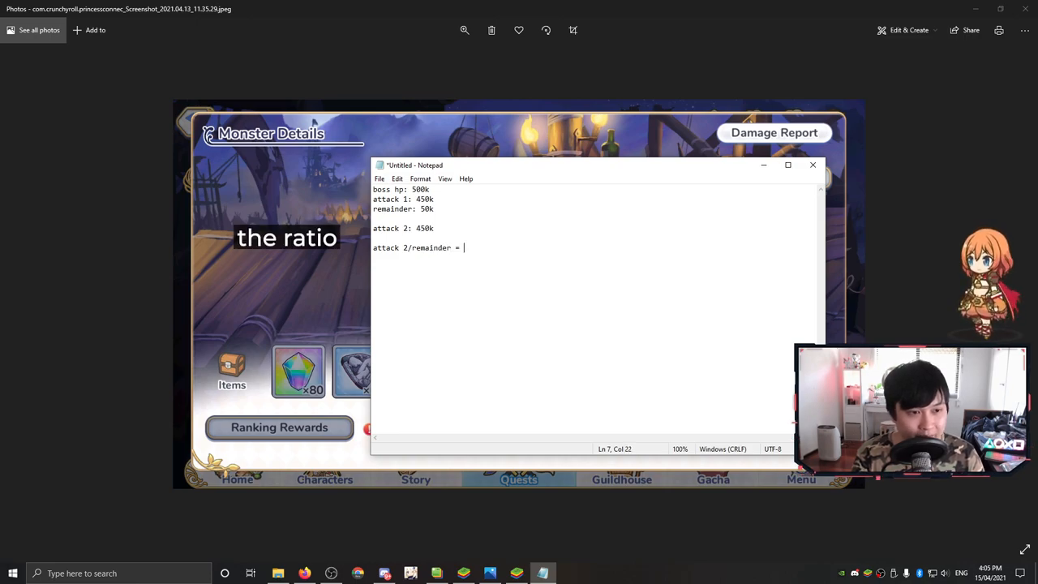
pyautogui.write('450/6')
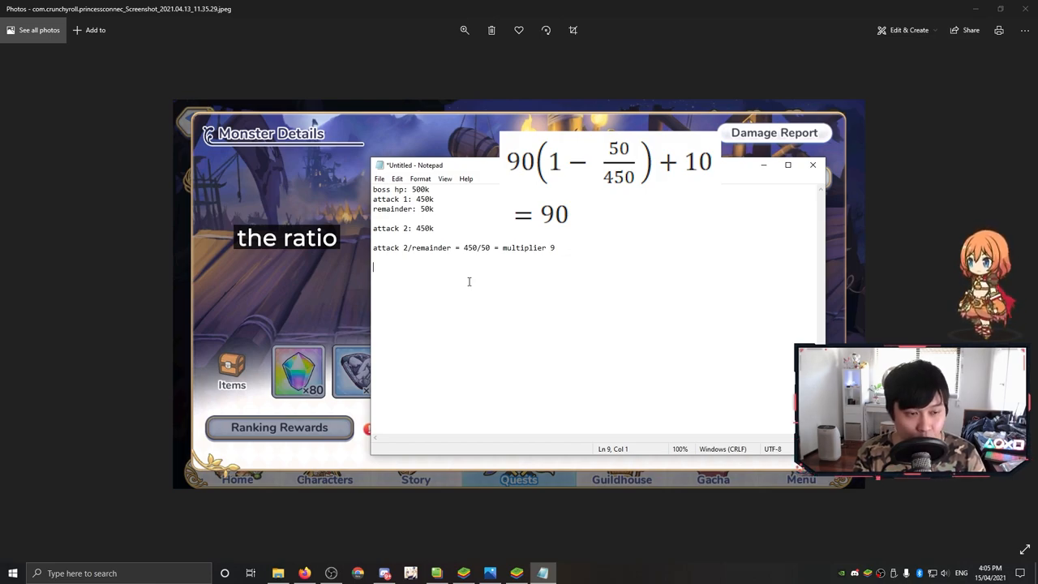
pyautogui.write('boss')
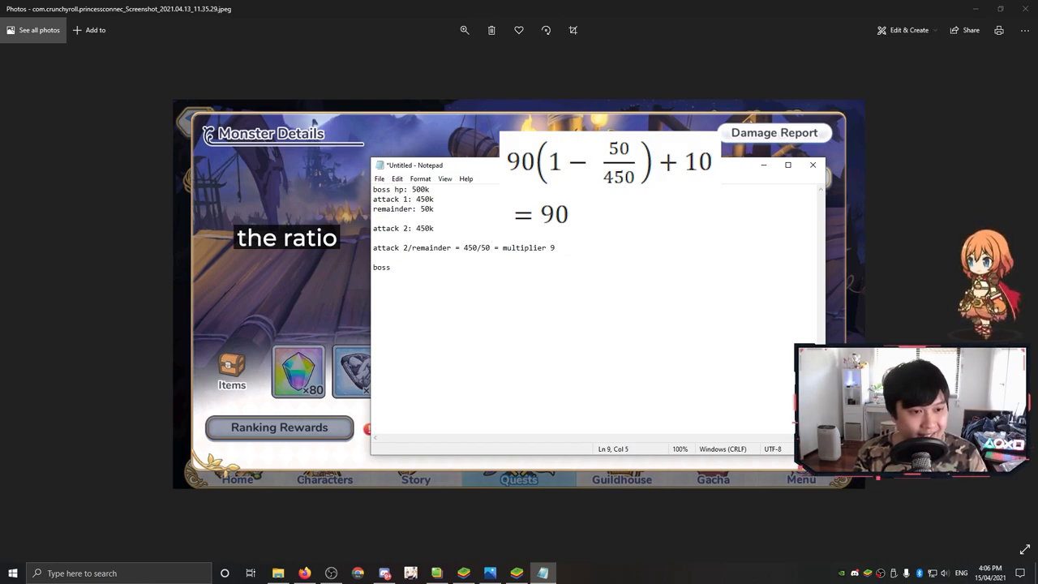
pyautogui.write('500')
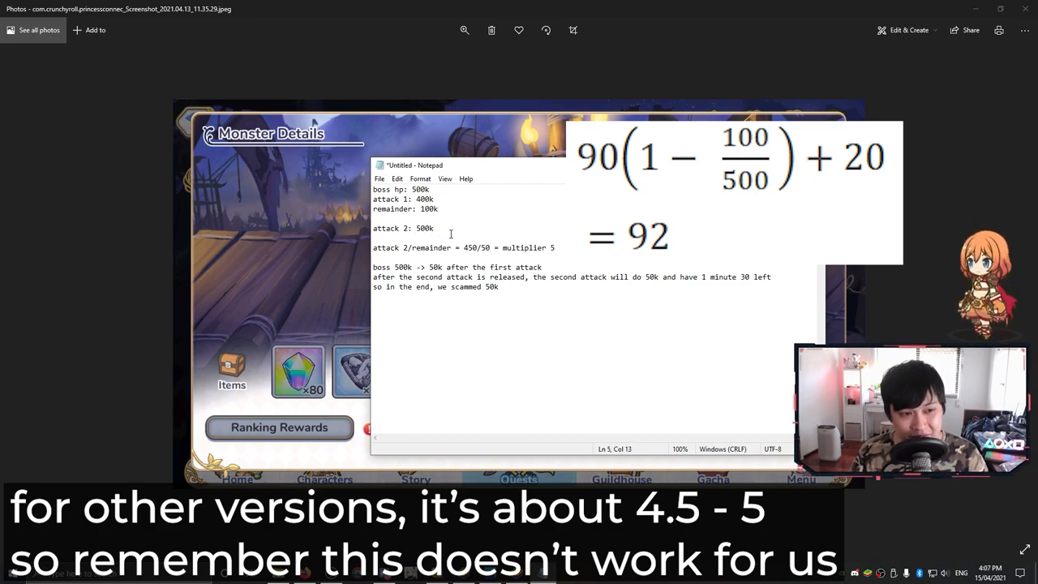
# - Replace the old numbers with 500/100, a 400k boss and 100k for attack 2 and the scammed amount
pyautogui.doubleClick(470, 248)
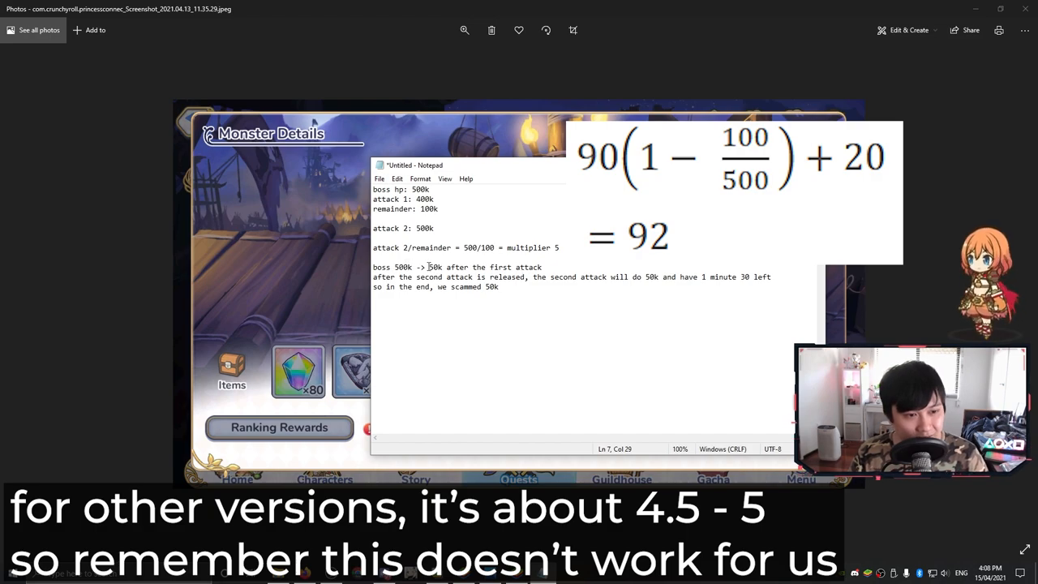
pyautogui.doubleClick(434, 266)
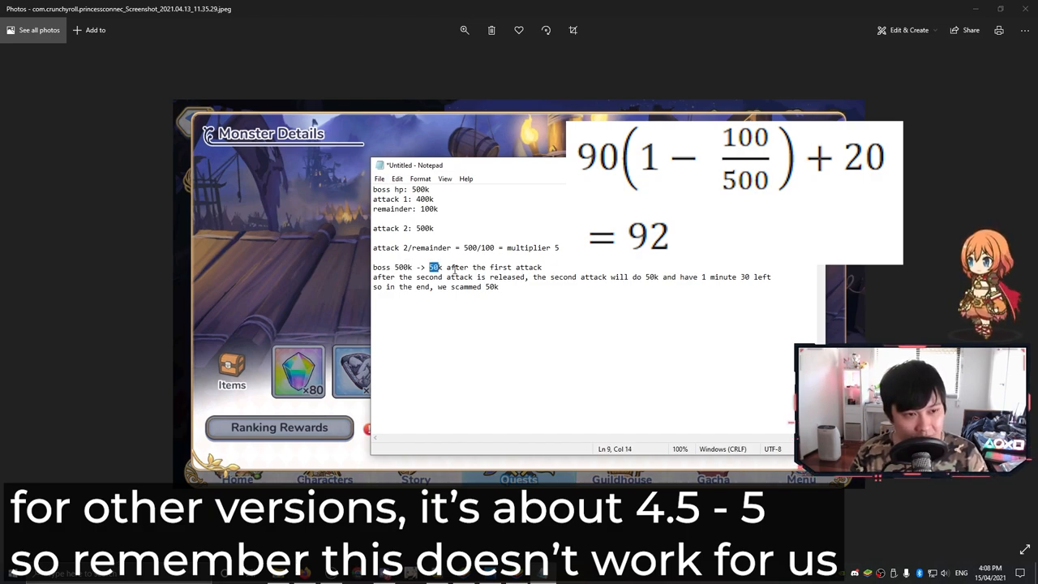
pyautogui.write('400k')
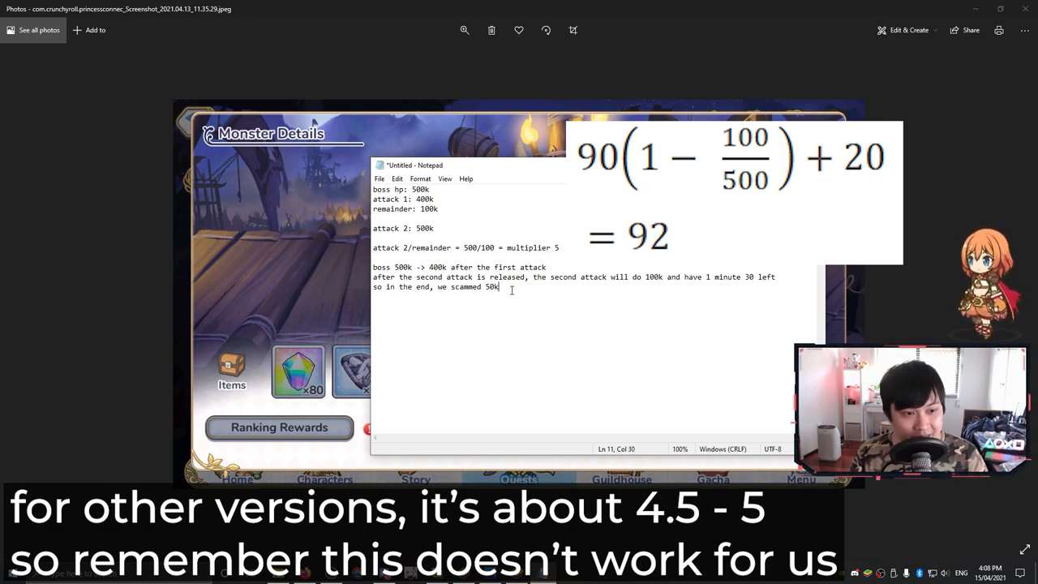
pyautogui.write('100k')
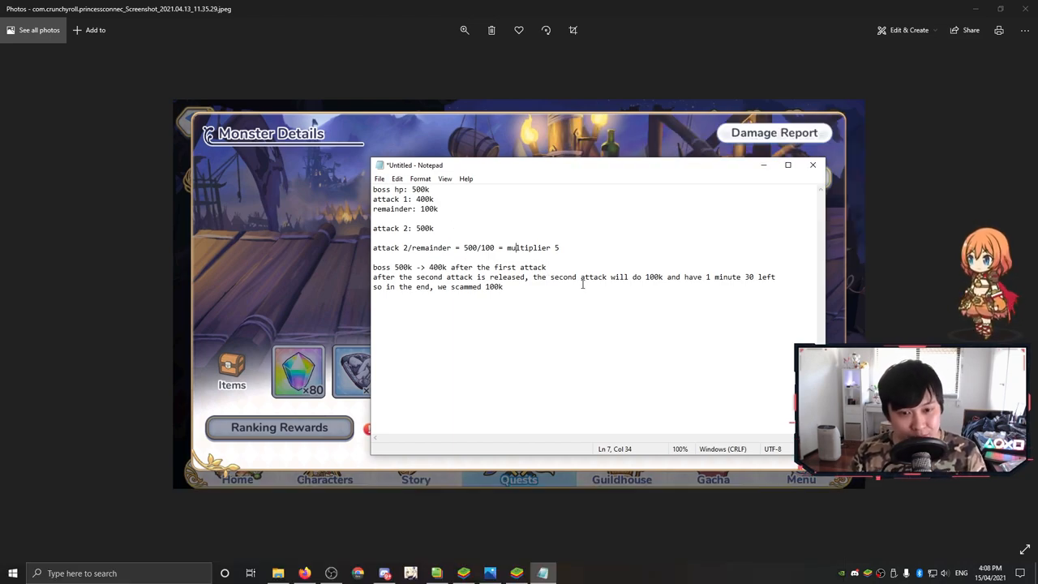
# - Set the multiplier to 9, highlight the 9 and the 50k remainder, then select all and deselect
pyautogui.doubleClick(749, 276)
pyautogui.write('2')
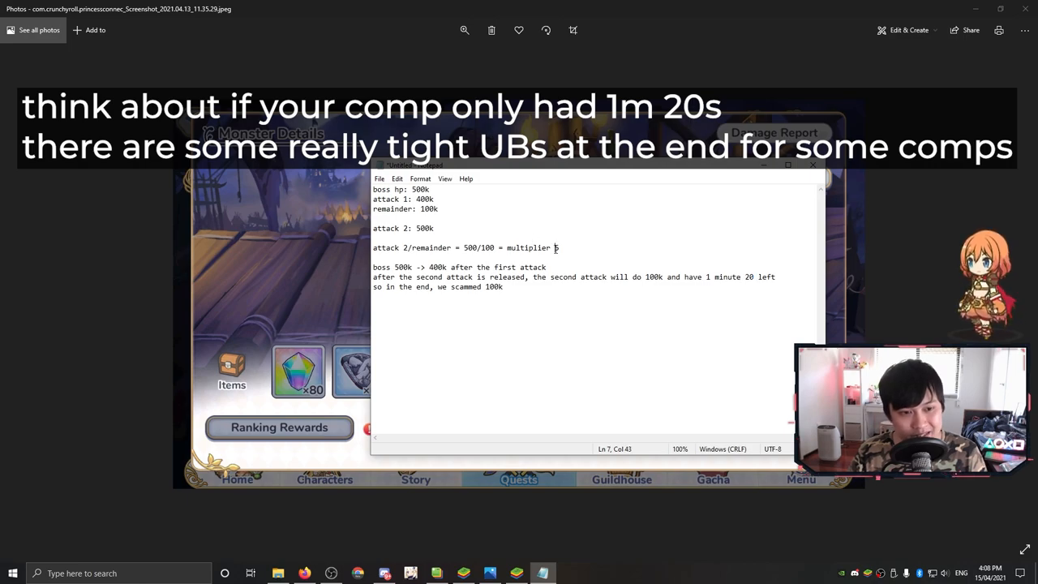
pyautogui.write('9')
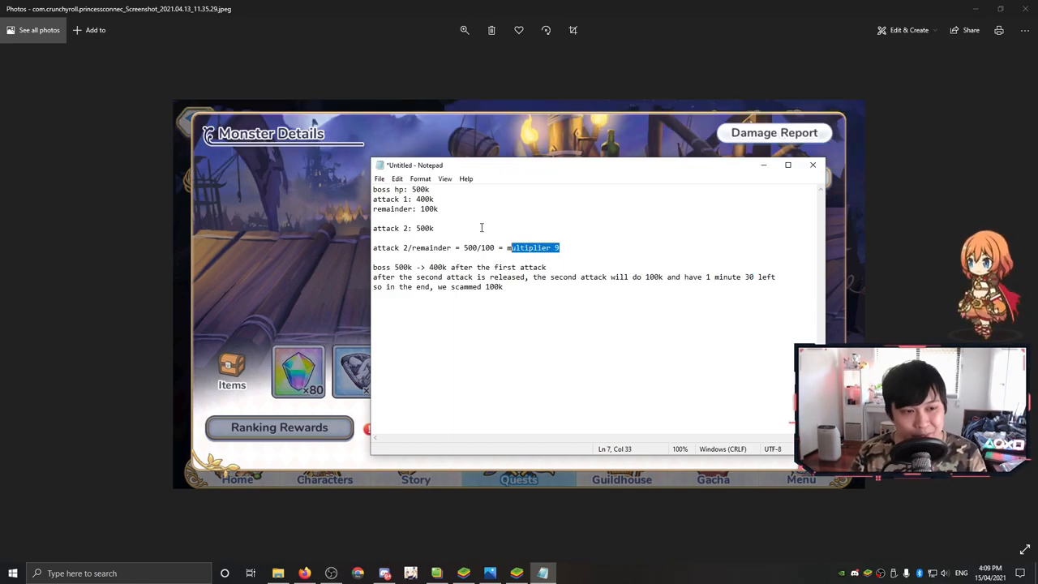
pyautogui.doubleClick(426, 208)
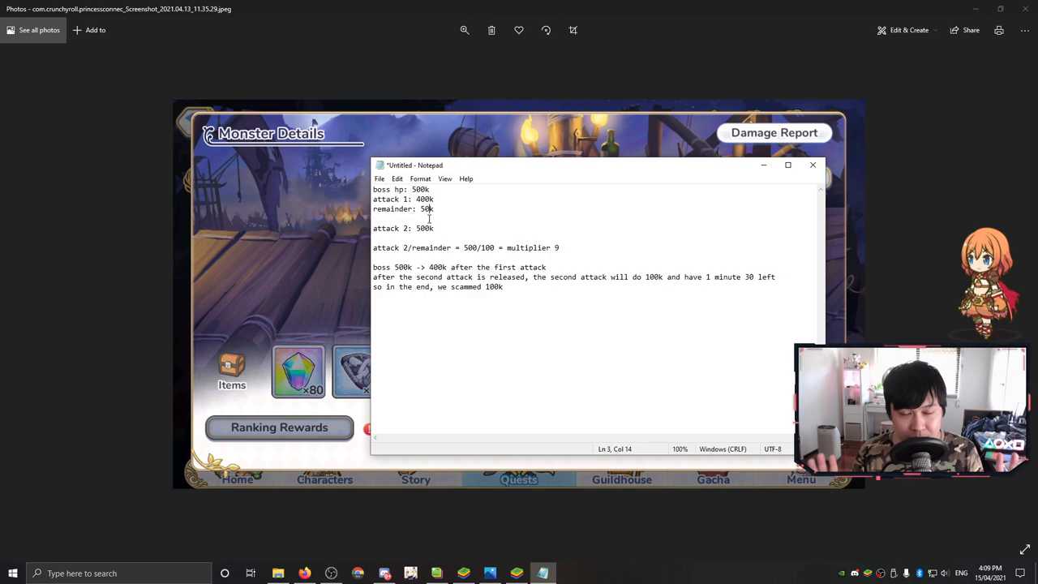
pyautogui.doubleClick(425, 209)
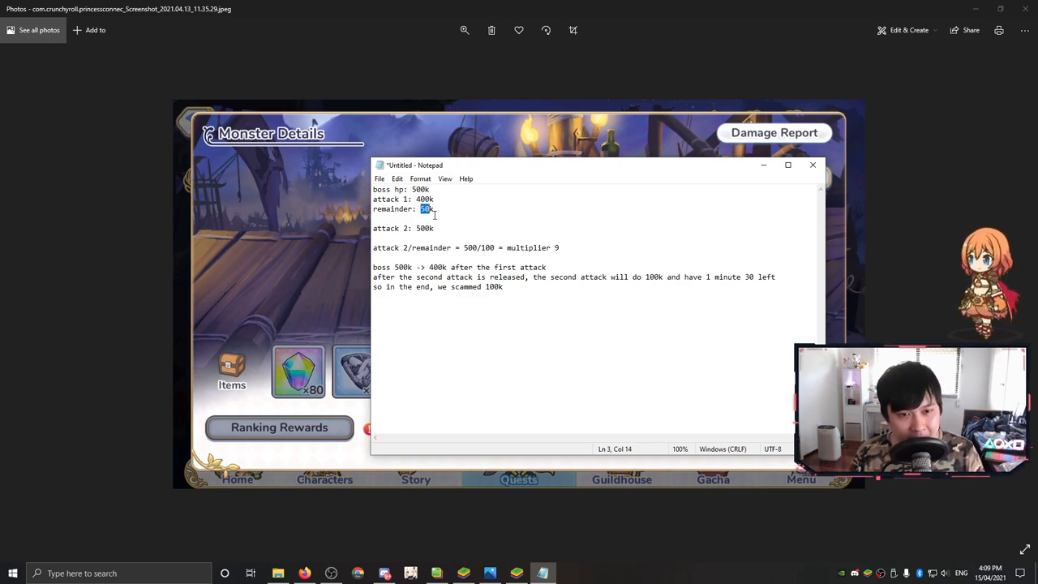
pyautogui.moveTo(461, 223)
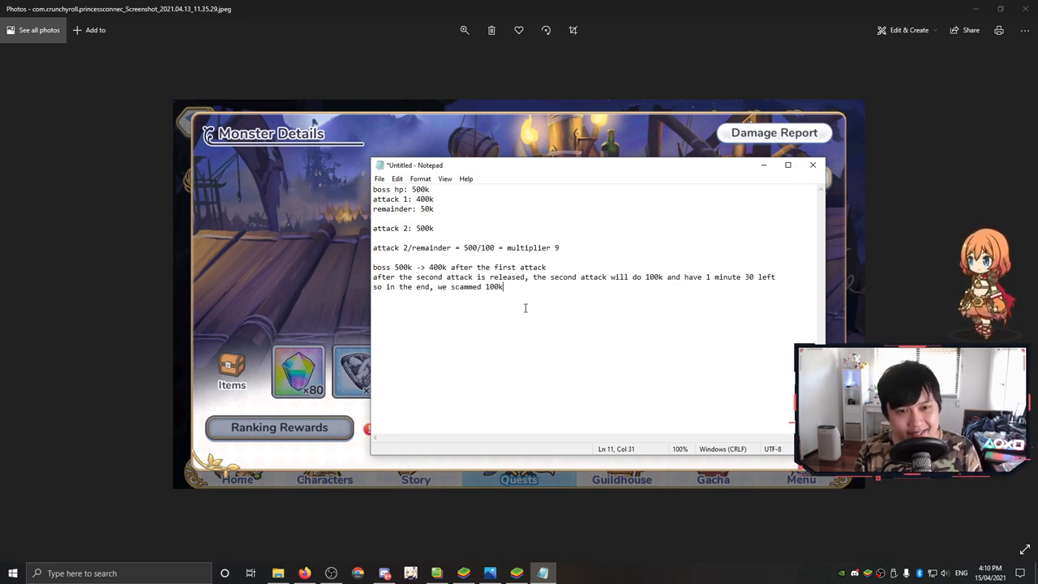
pyautogui.press('ctrl+a')
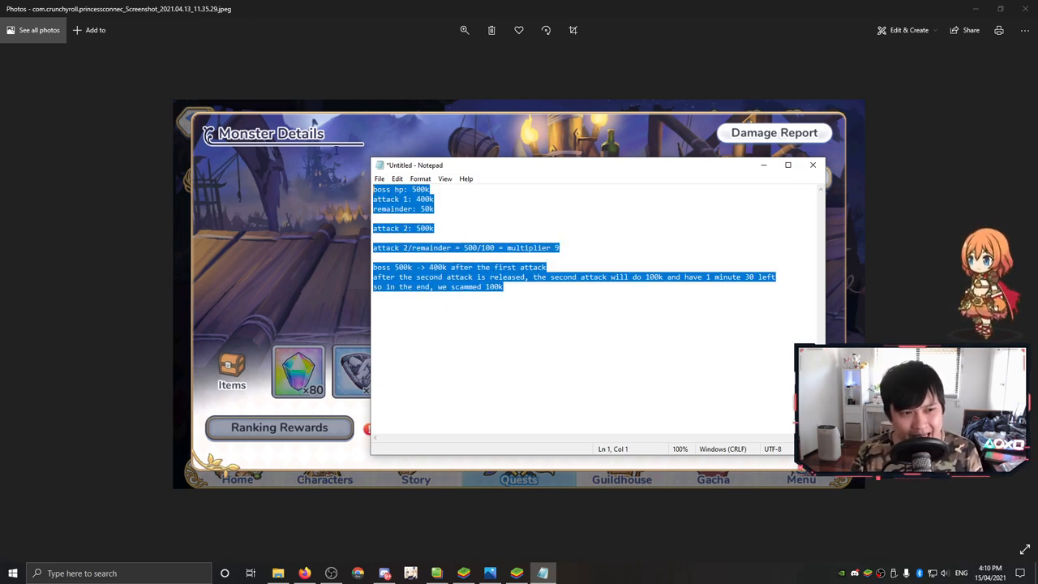
pyautogui.click(599, 361)
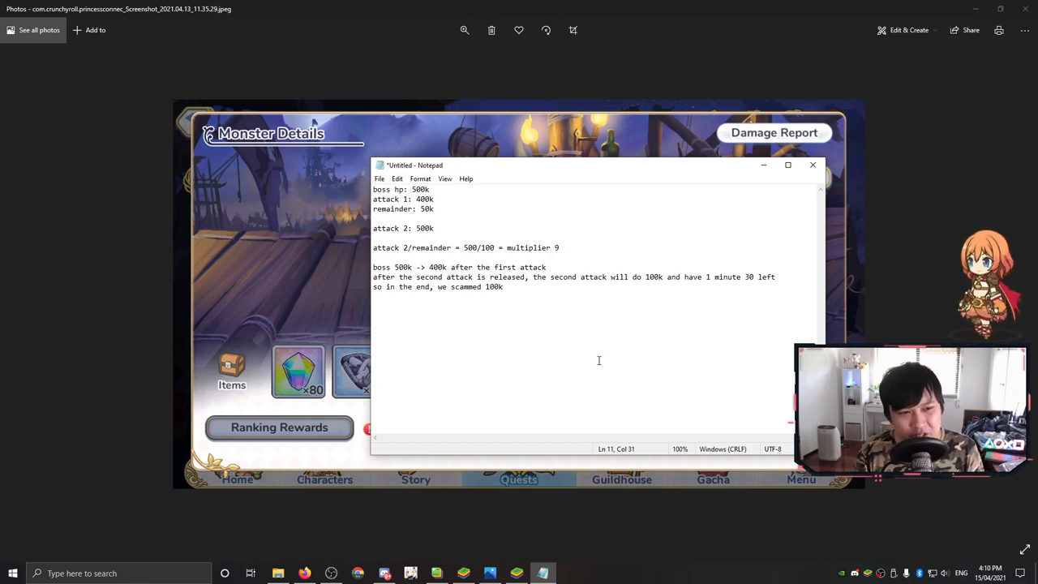